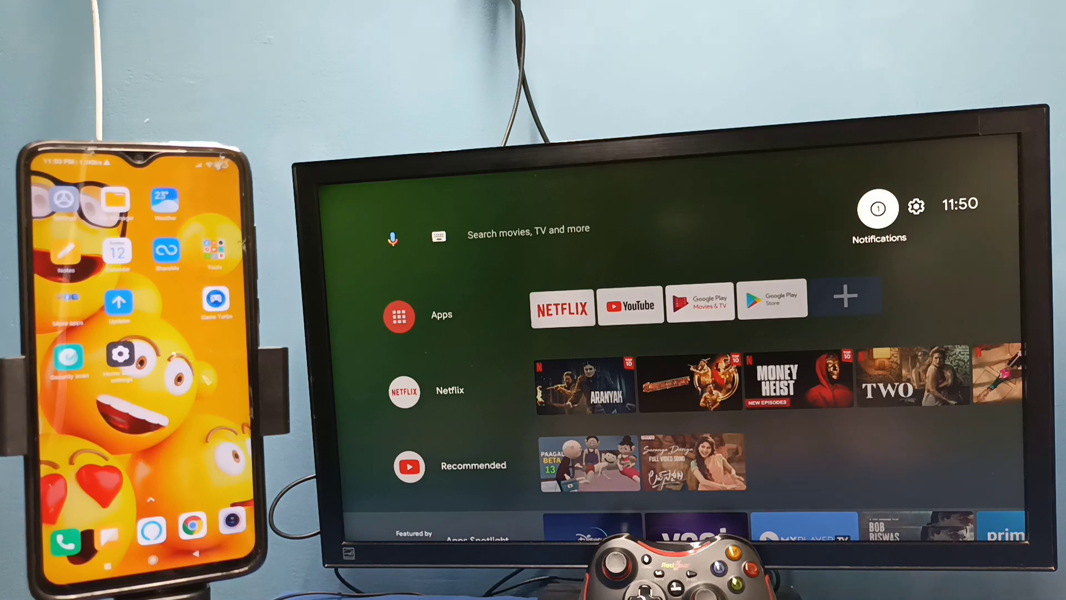
Open the Android TV's Settings from the gear icon on the home screen
left_click(915, 207)
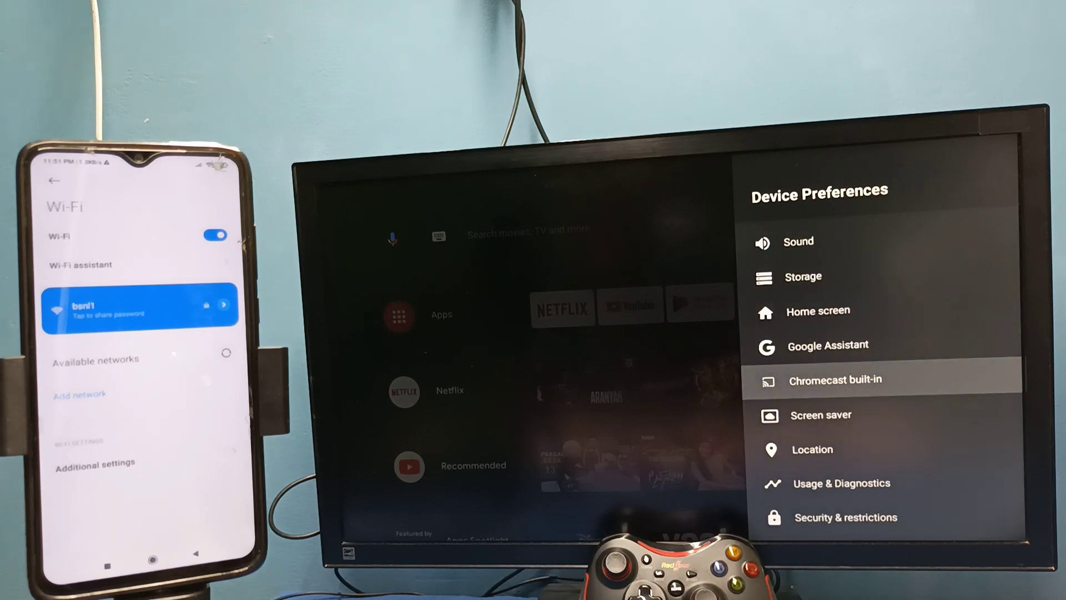
Enter Chromecast built-in under the TV's Device Preferences
left_click(835, 379)
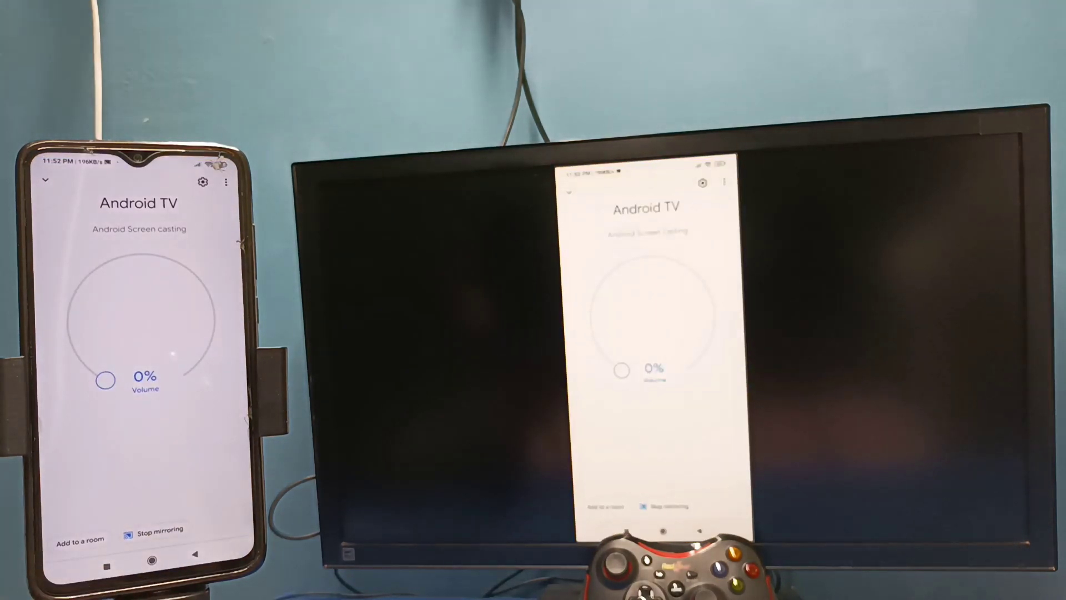
Stop mirroring the phone screen from the Google Home casting session
left_click(158, 530)
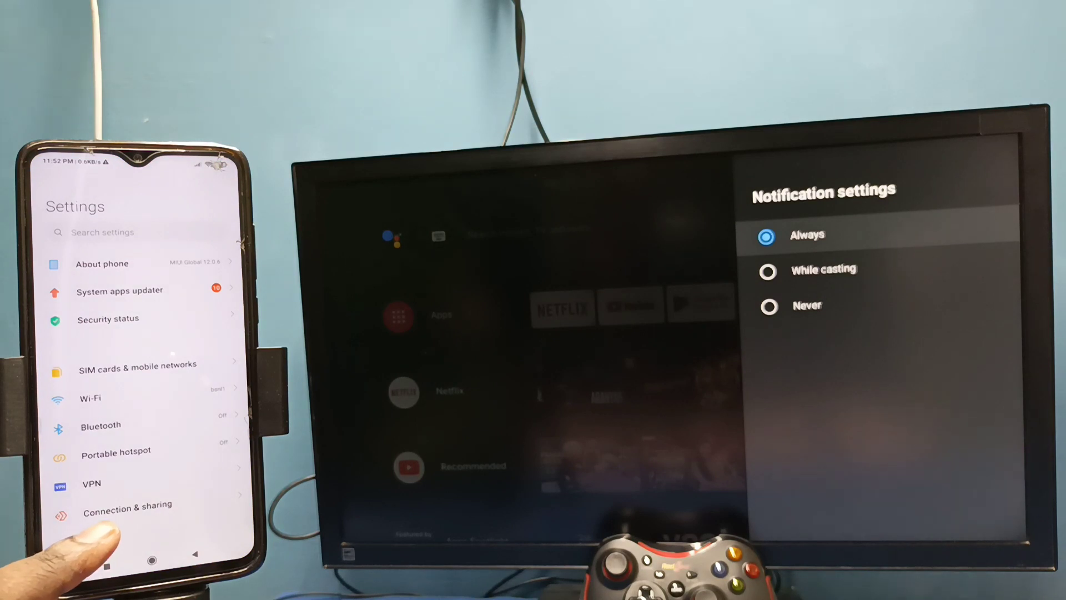
Open Connection & sharing in MIUI Settings to reach Wireless display
left_click(123, 505)
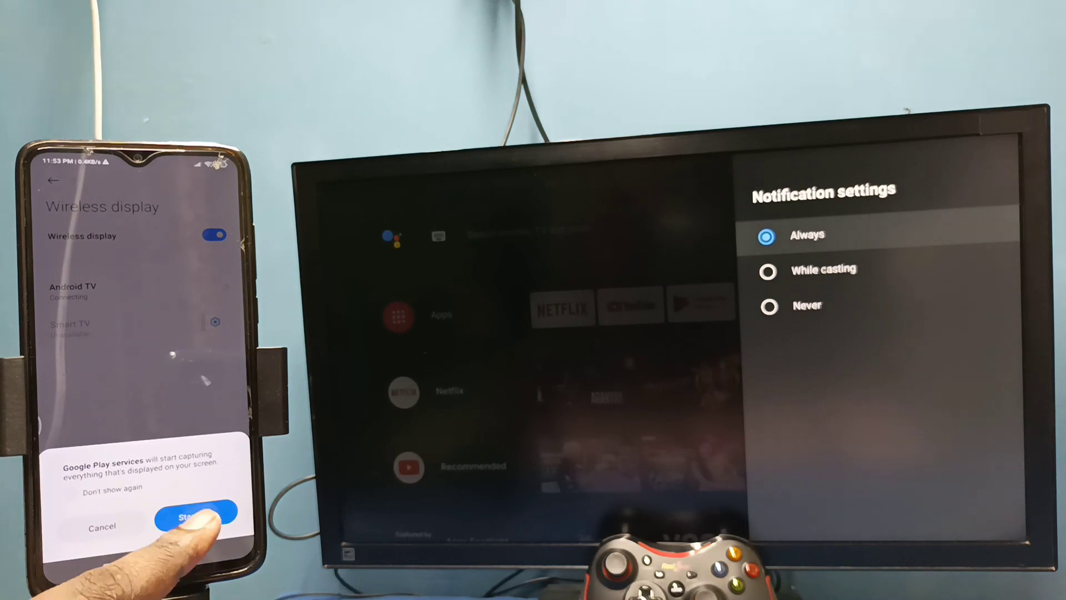
Allow screen capture via Start now, then bring up the Disconnect option for the connected Android TV
left_click(195, 517)
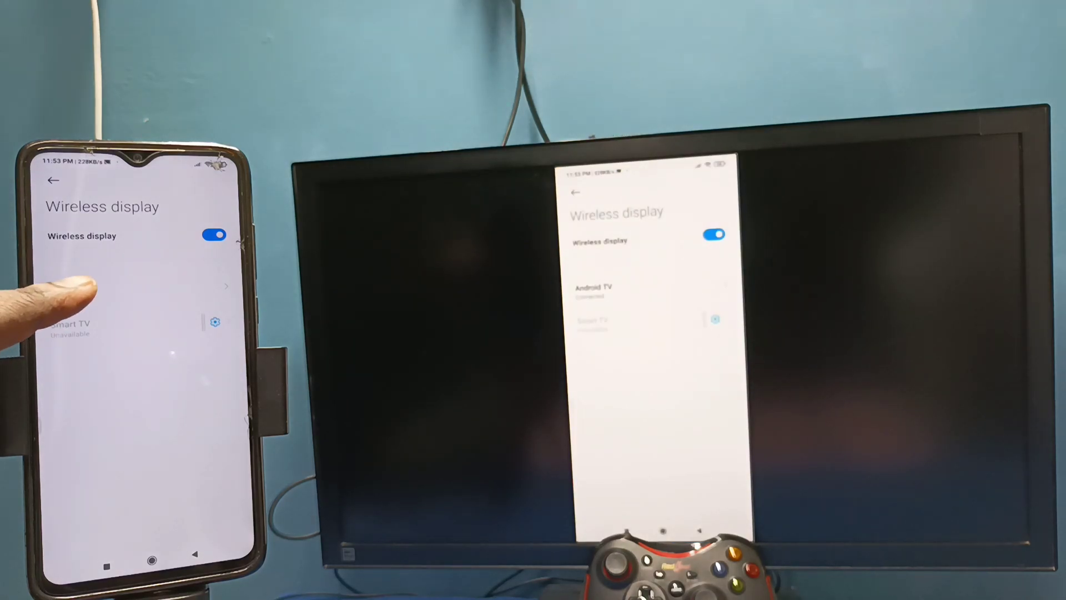
left_click(99, 287)
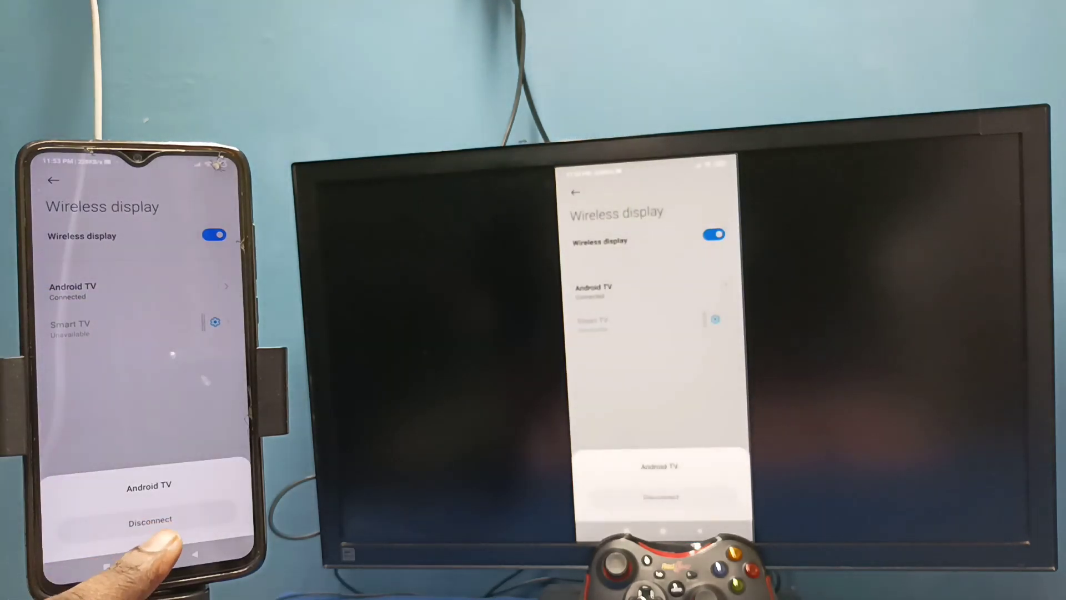